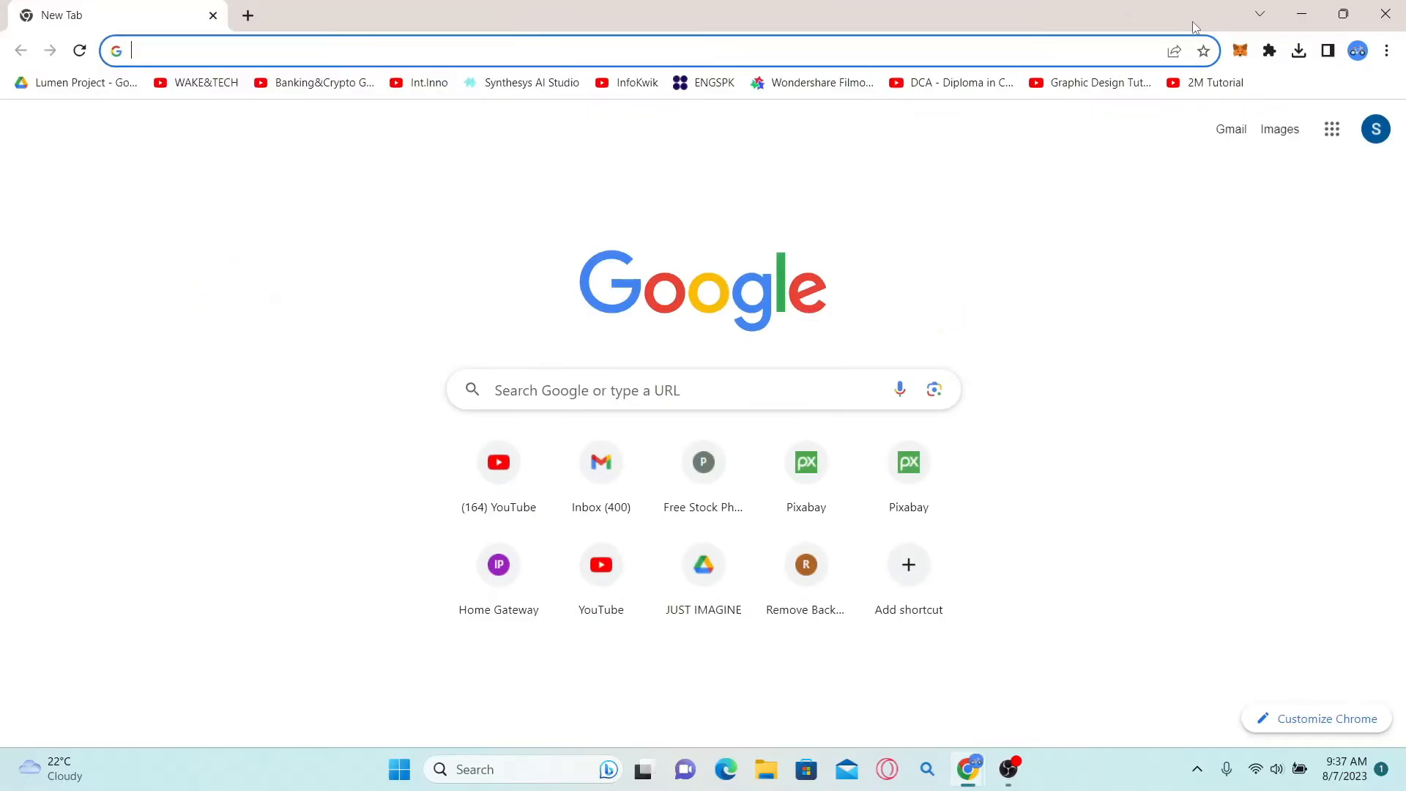
pyautogui.write('https://www.keka.com/')
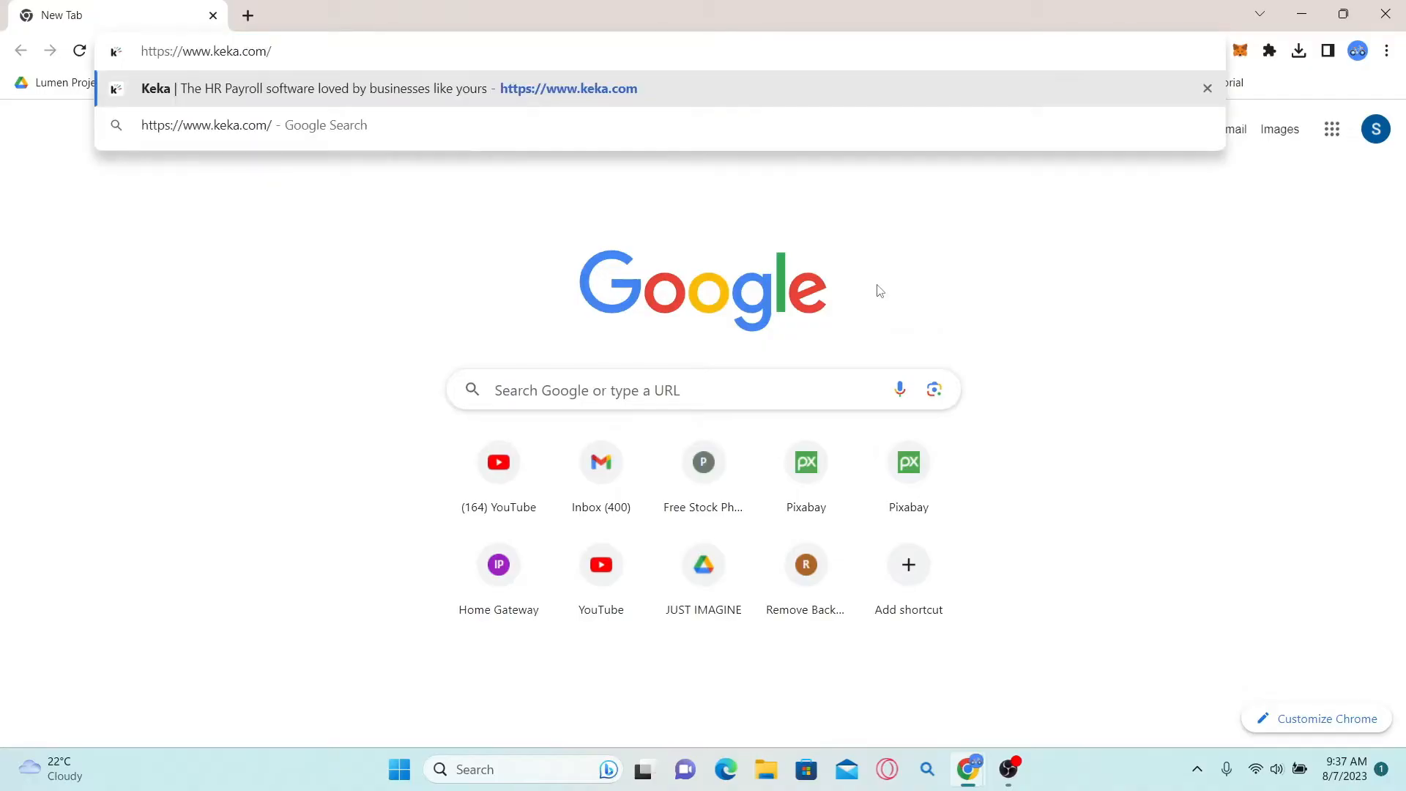
pyautogui.click(359, 88)
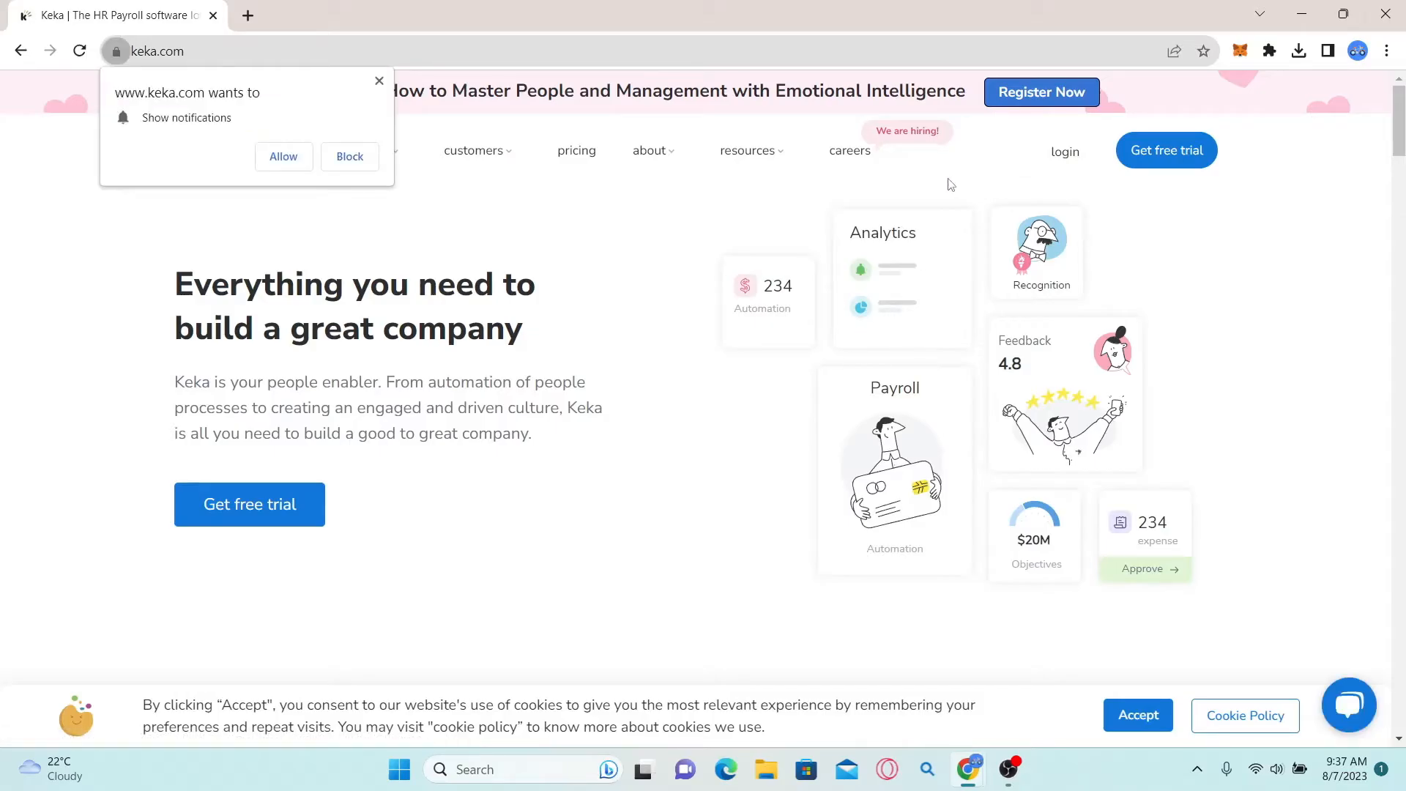
pyautogui.moveTo(1064, 151)
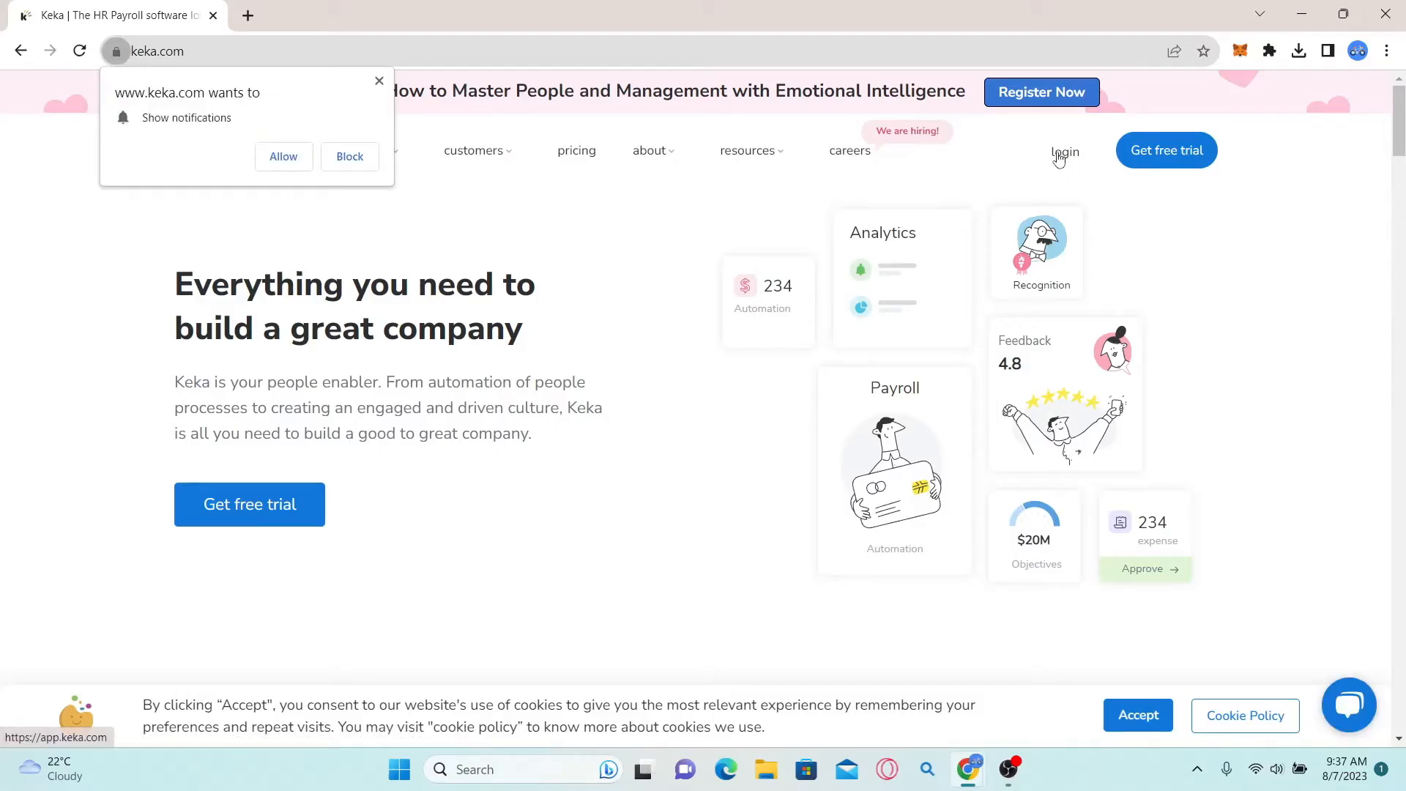
# Step: Go to the Keka login page and focus the Email or Mobile field
pyautogui.click(1064, 151)
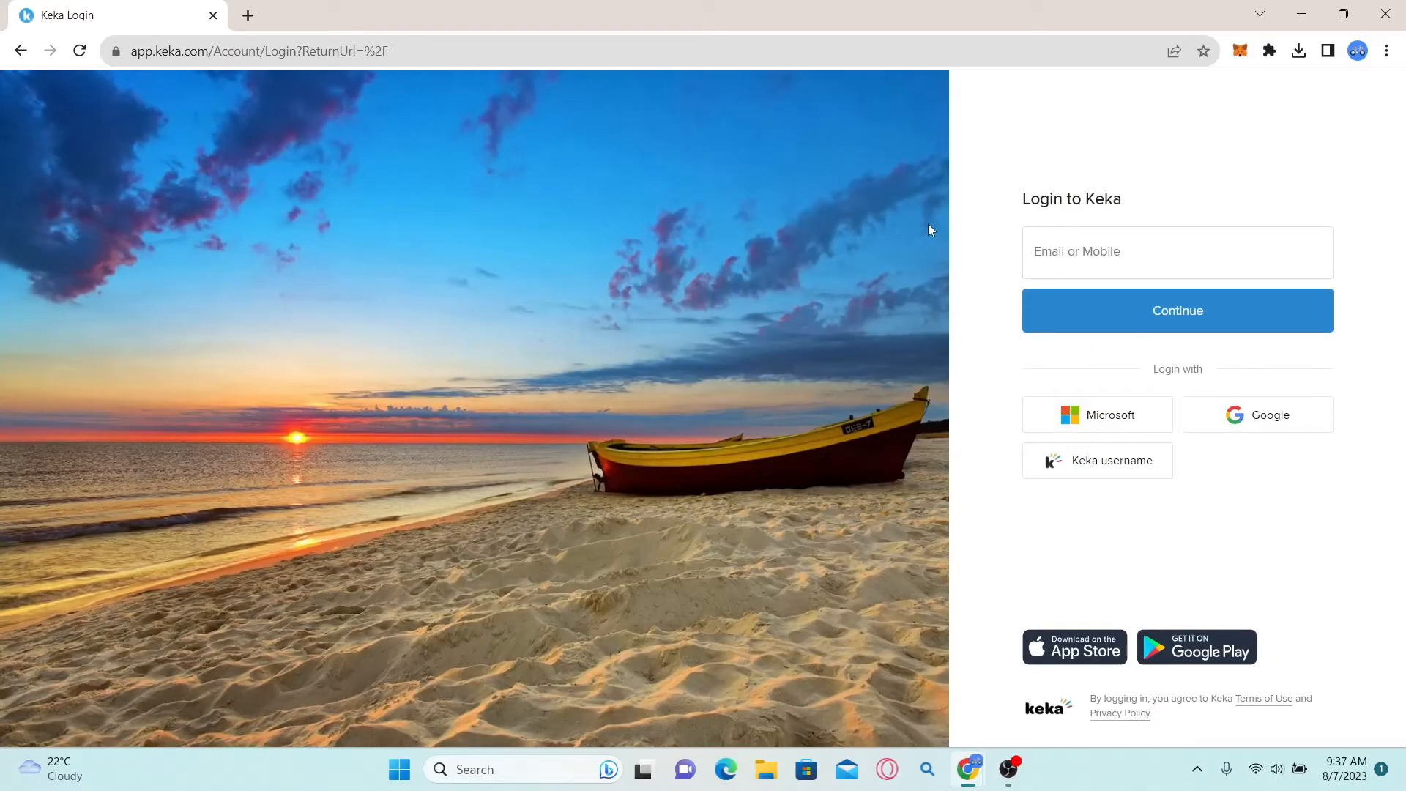
pyautogui.moveTo(984, 279)
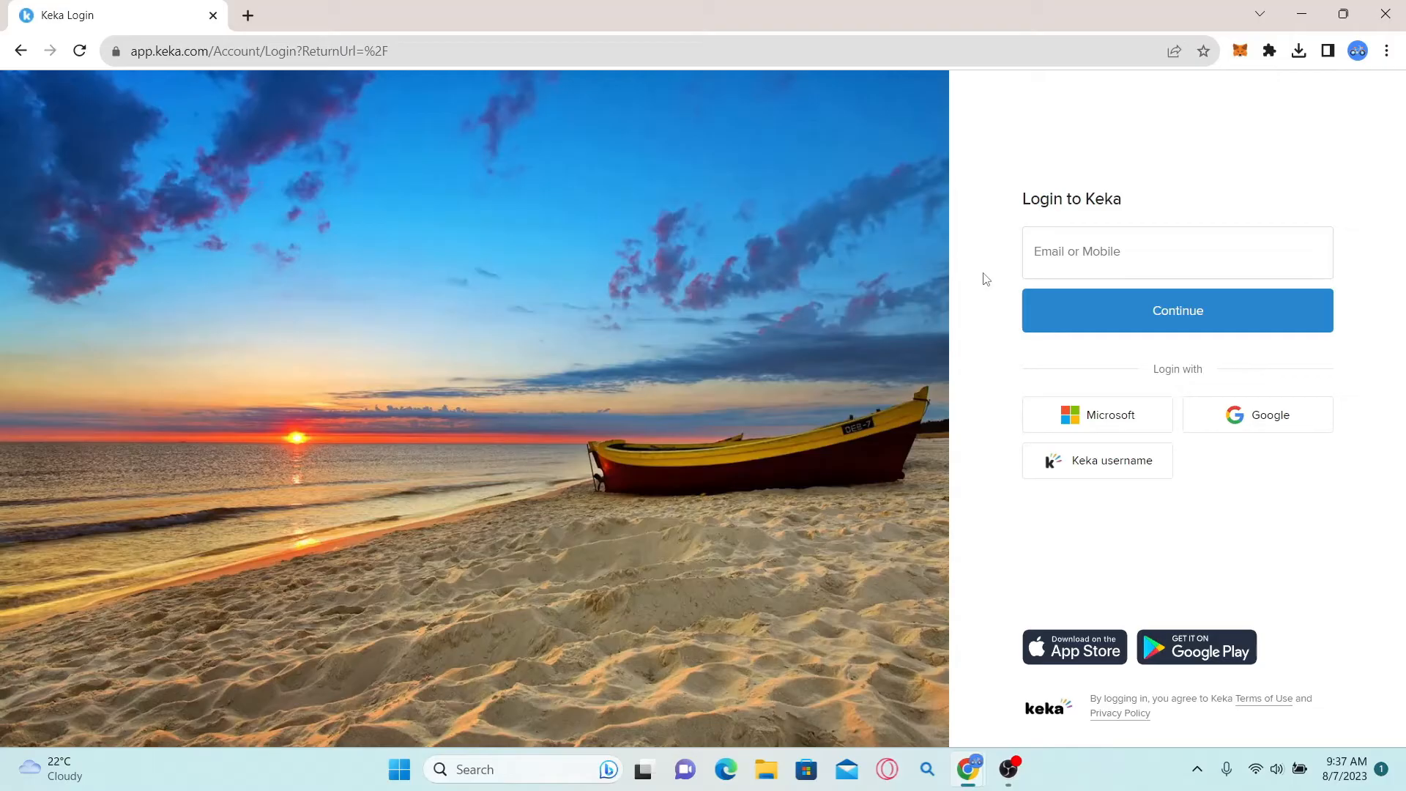
pyautogui.click(1176, 252)
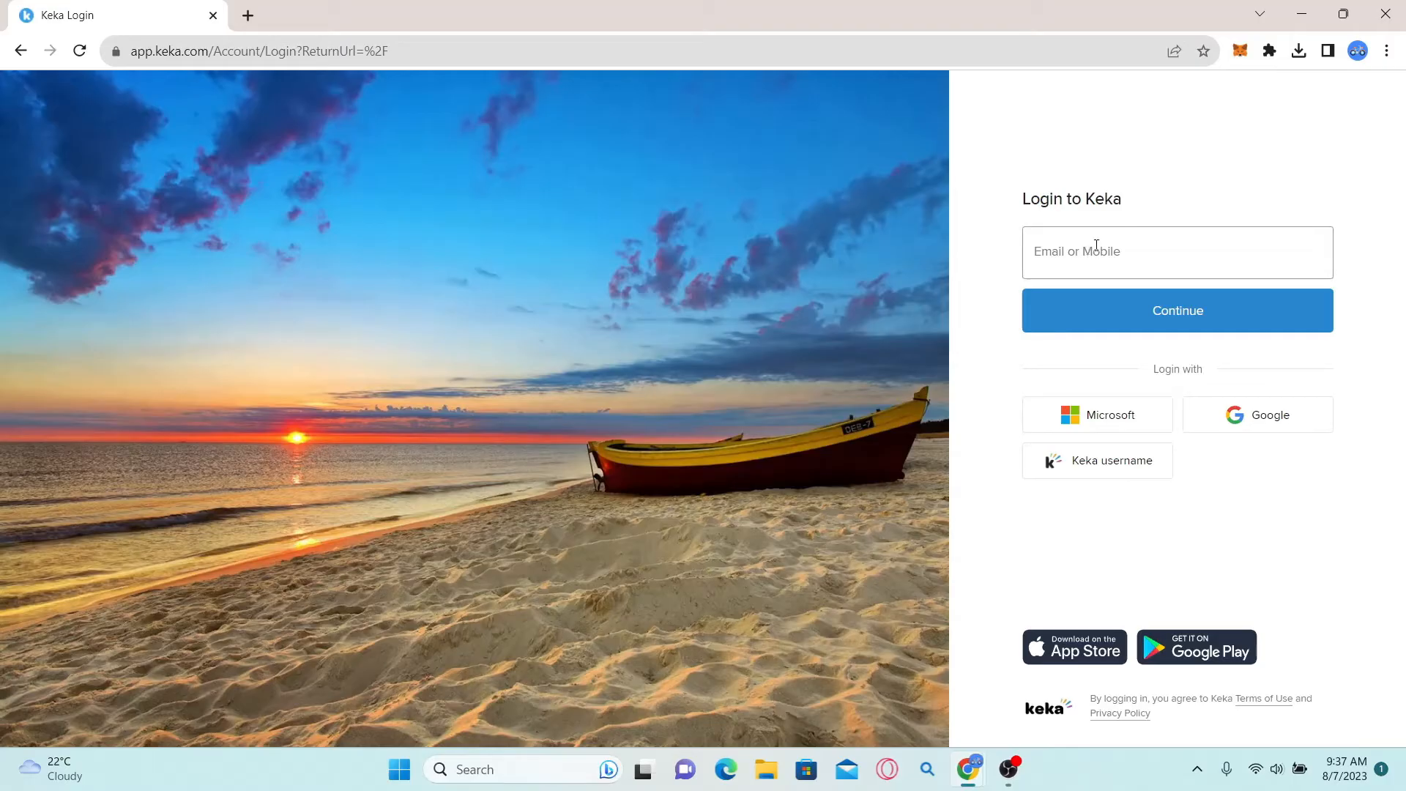
pyautogui.moveTo(1107, 469)
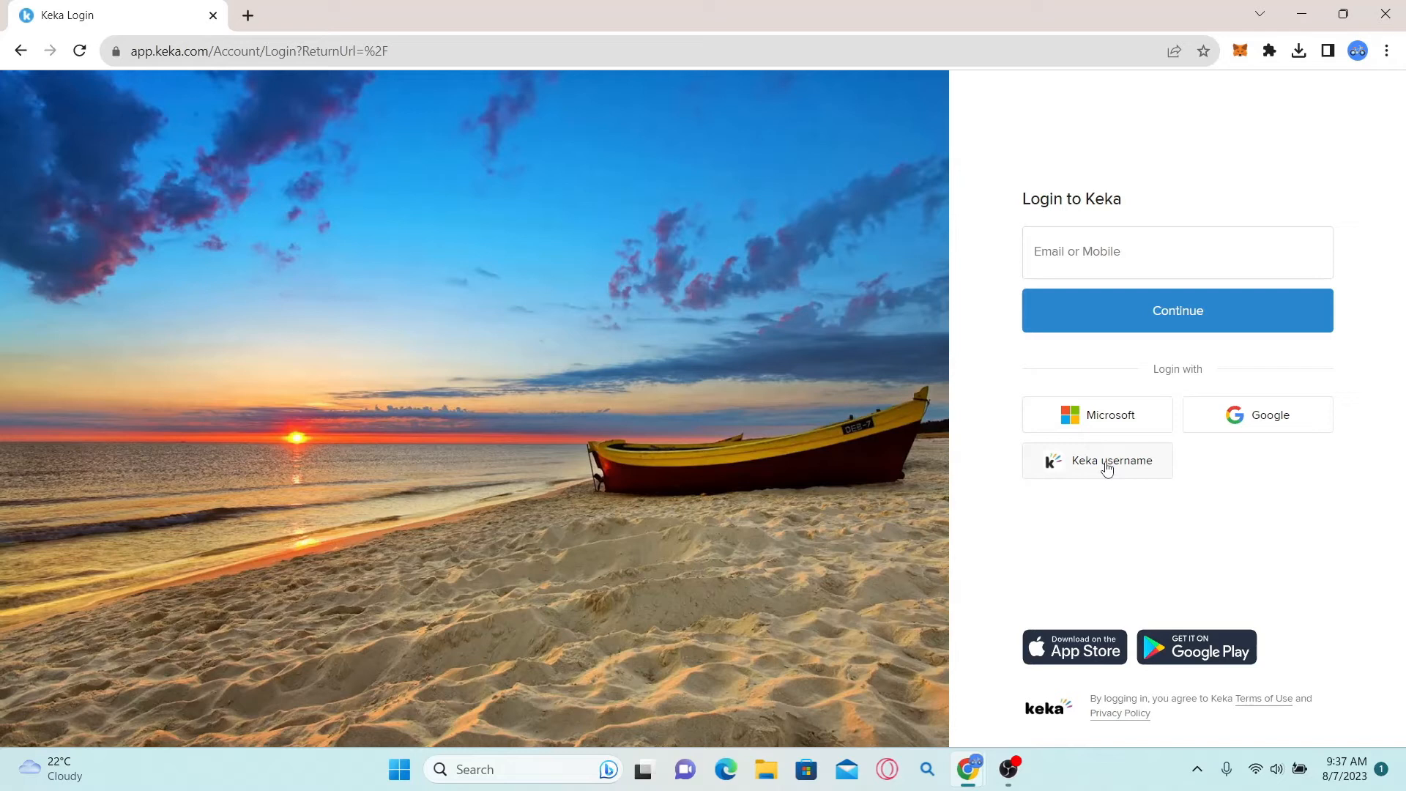
pyautogui.moveTo(1128, 285)
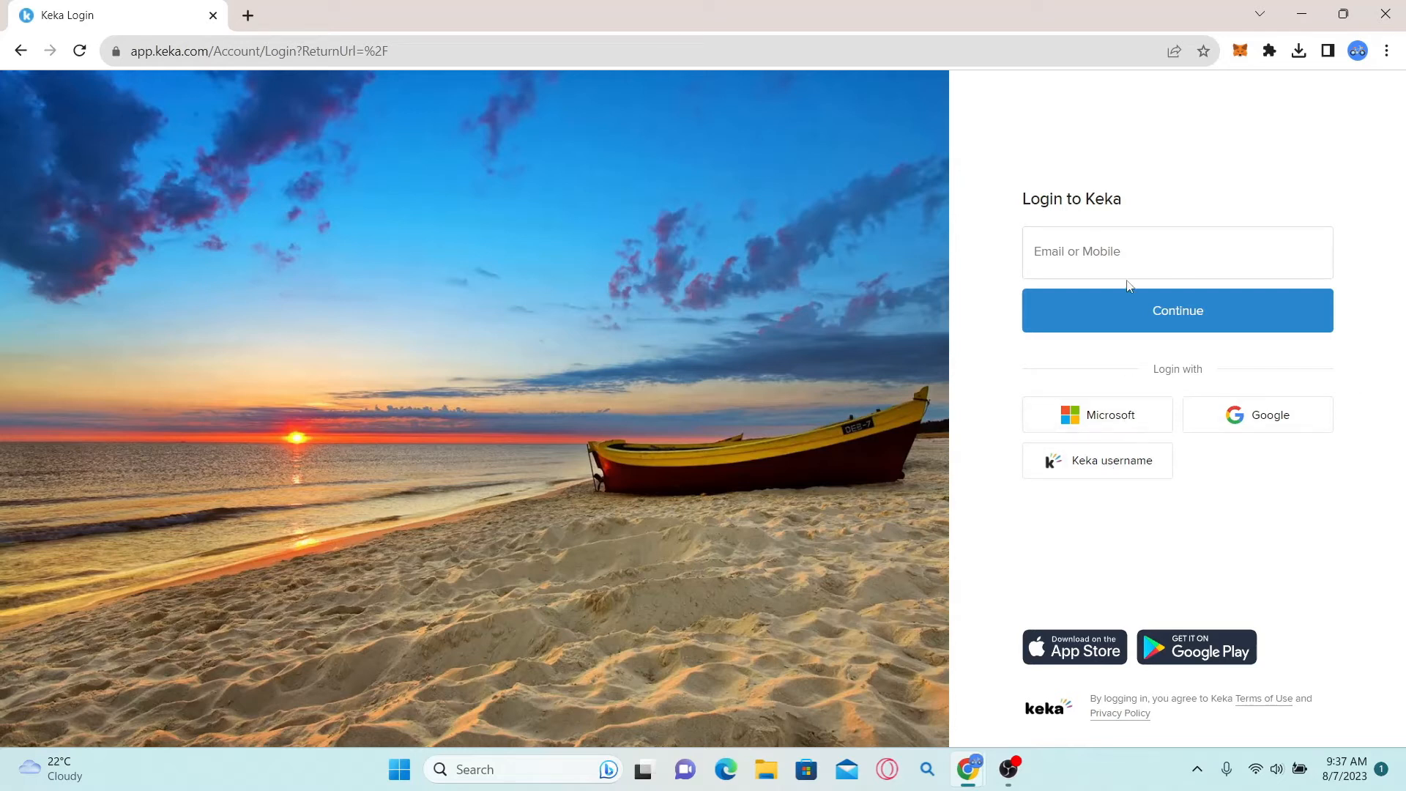
pyautogui.click(1177, 252)
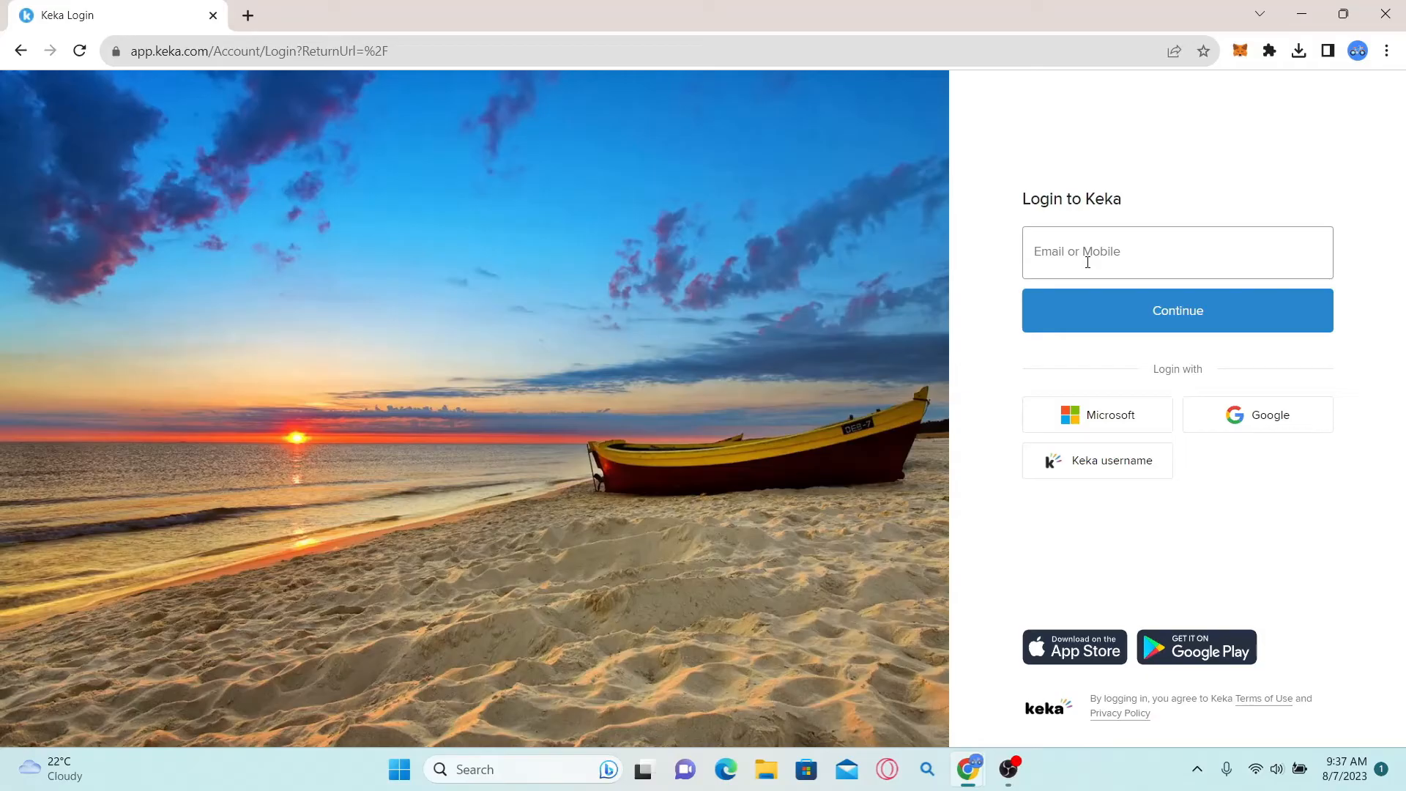
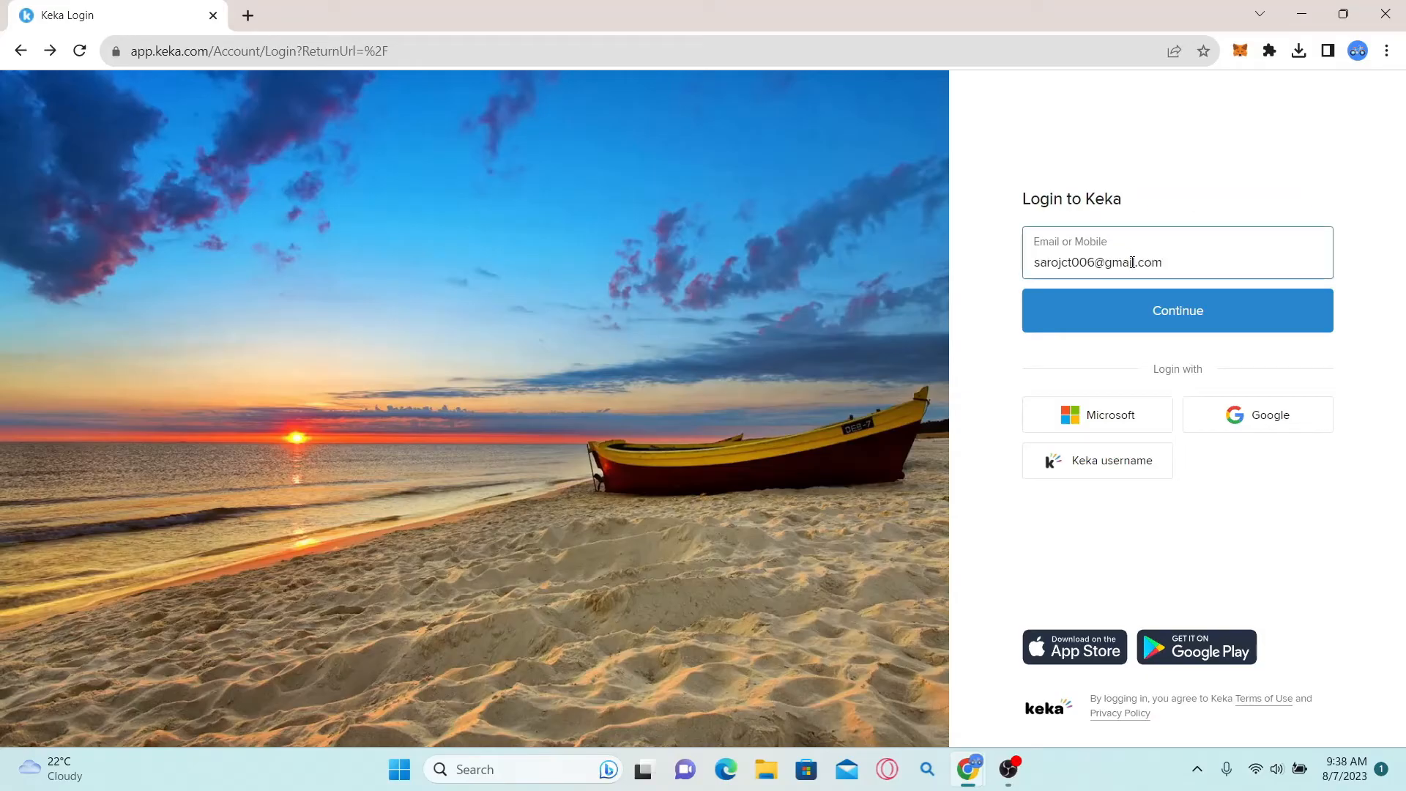
pyautogui.moveTo(1136, 331)
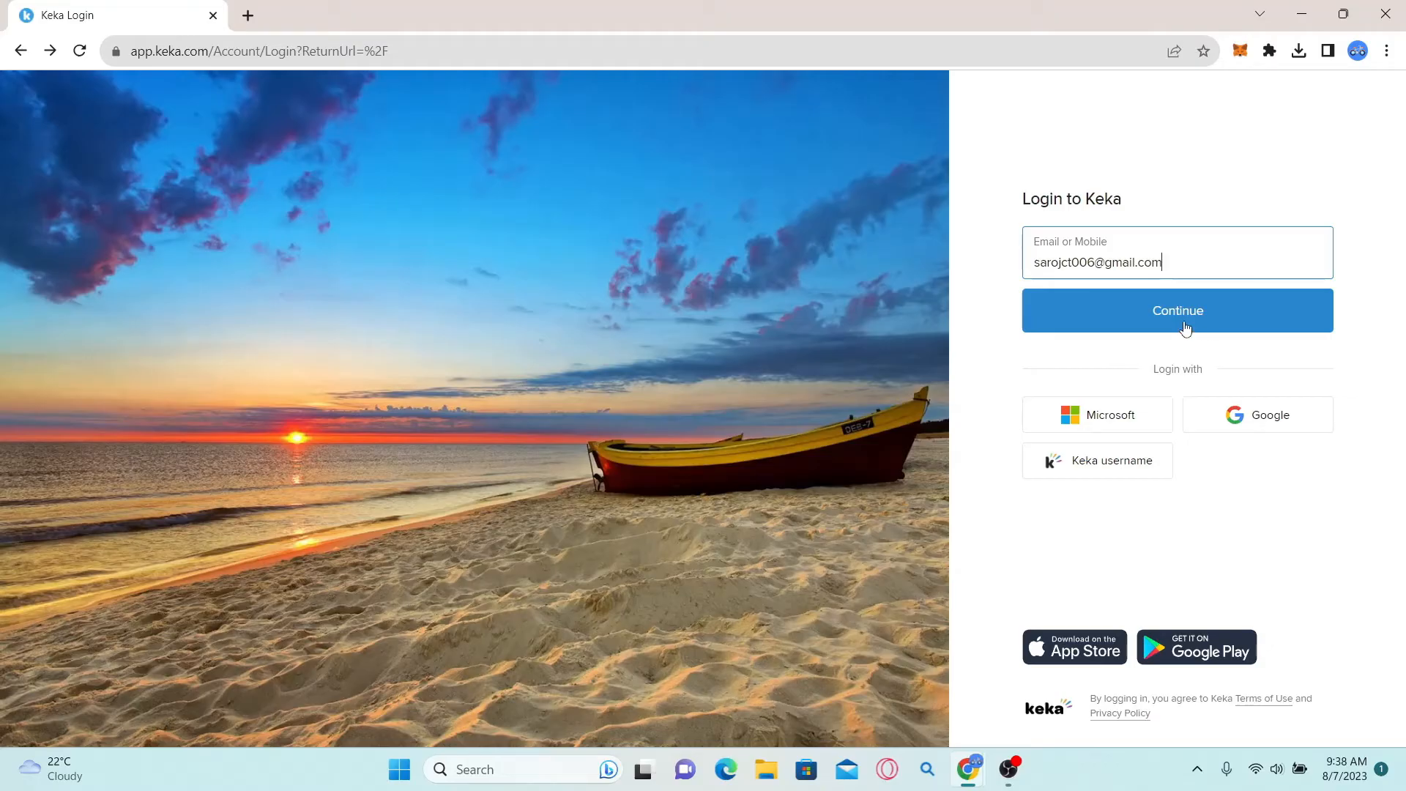
pyautogui.moveTo(1187, 339)
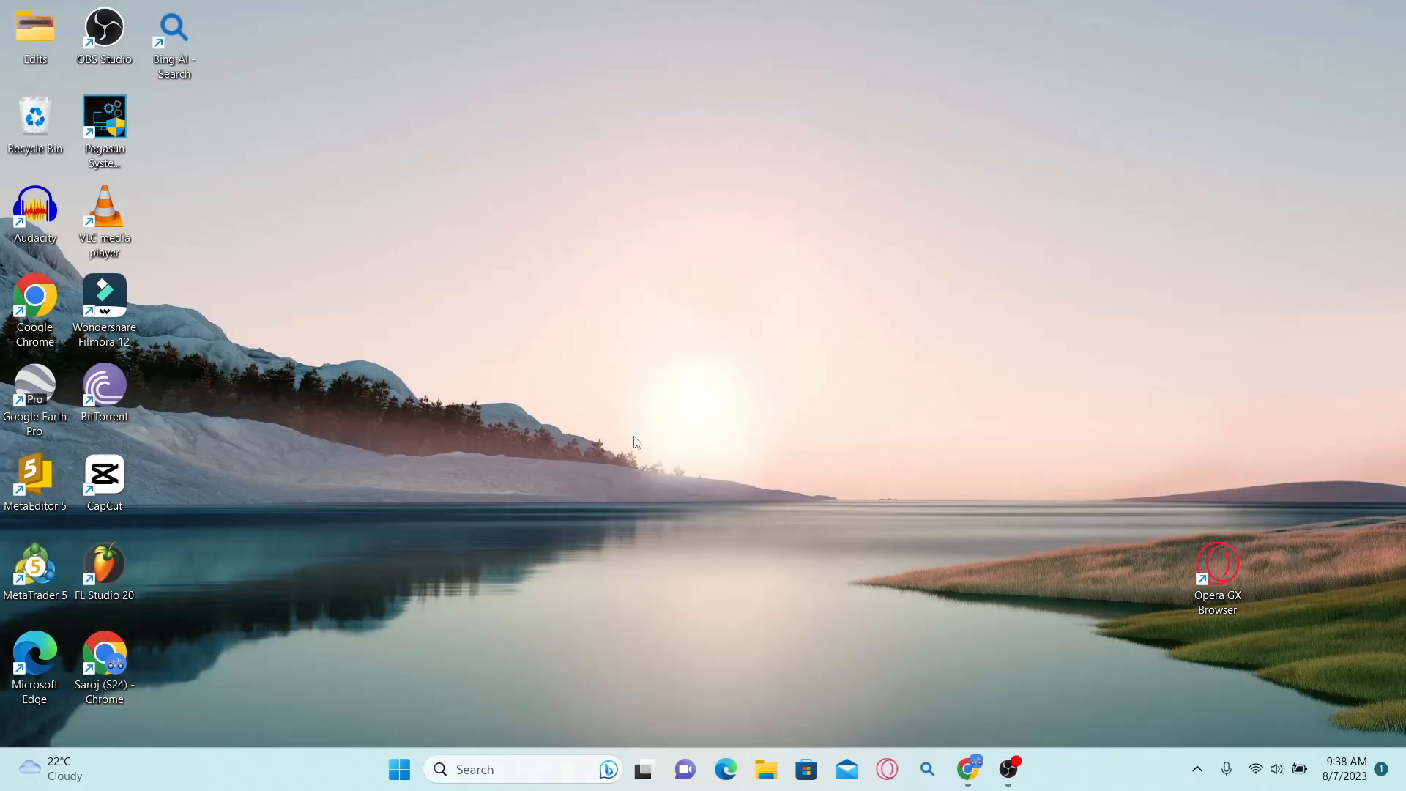
pyautogui.moveTo(632, 443)
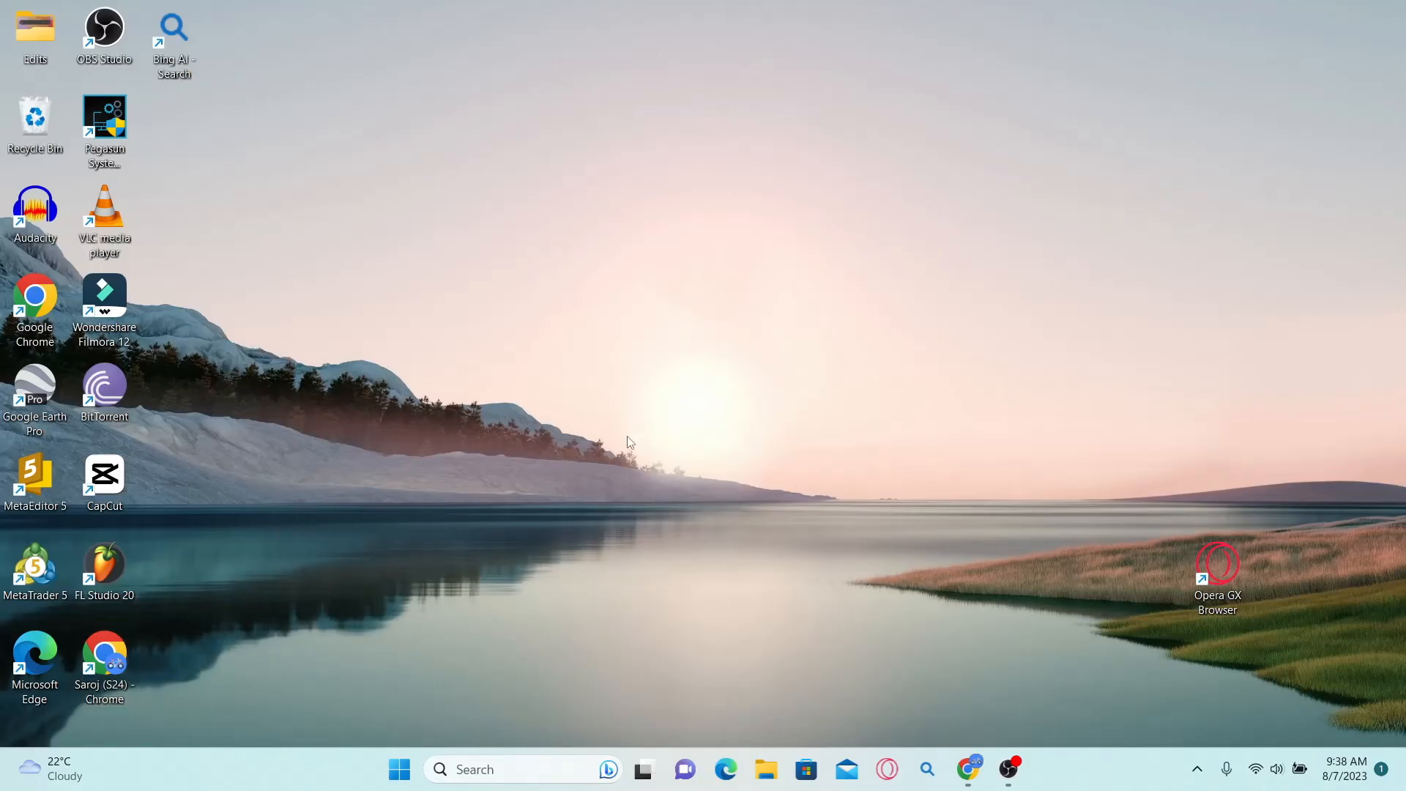